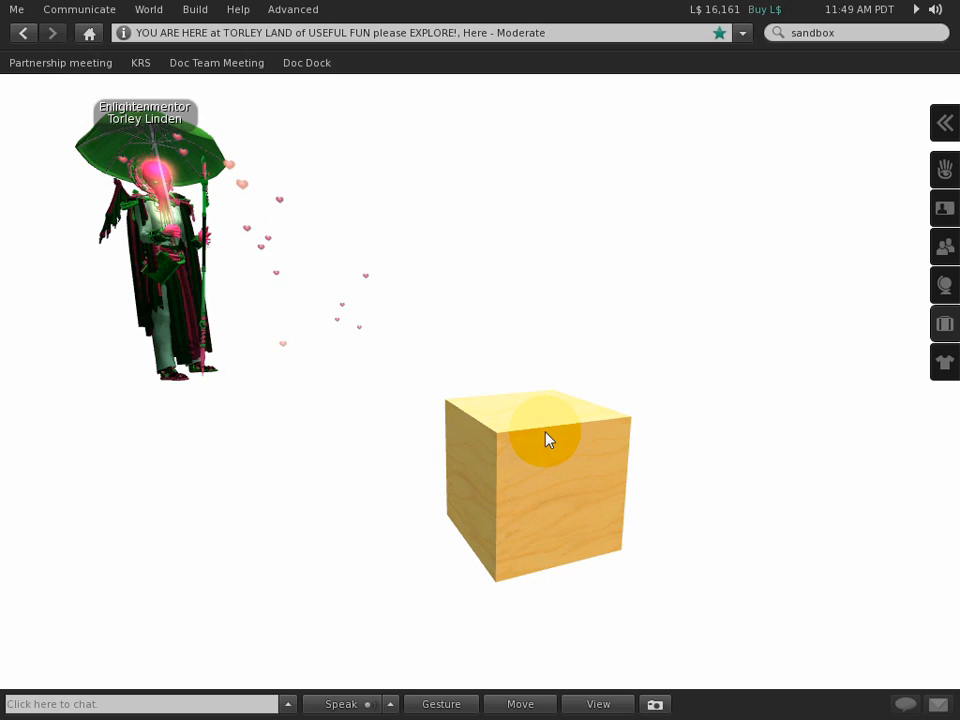
# Edit the plywood cube, tick For Sale, and set Click to Buy object
pyautogui.rightClick(547, 440)
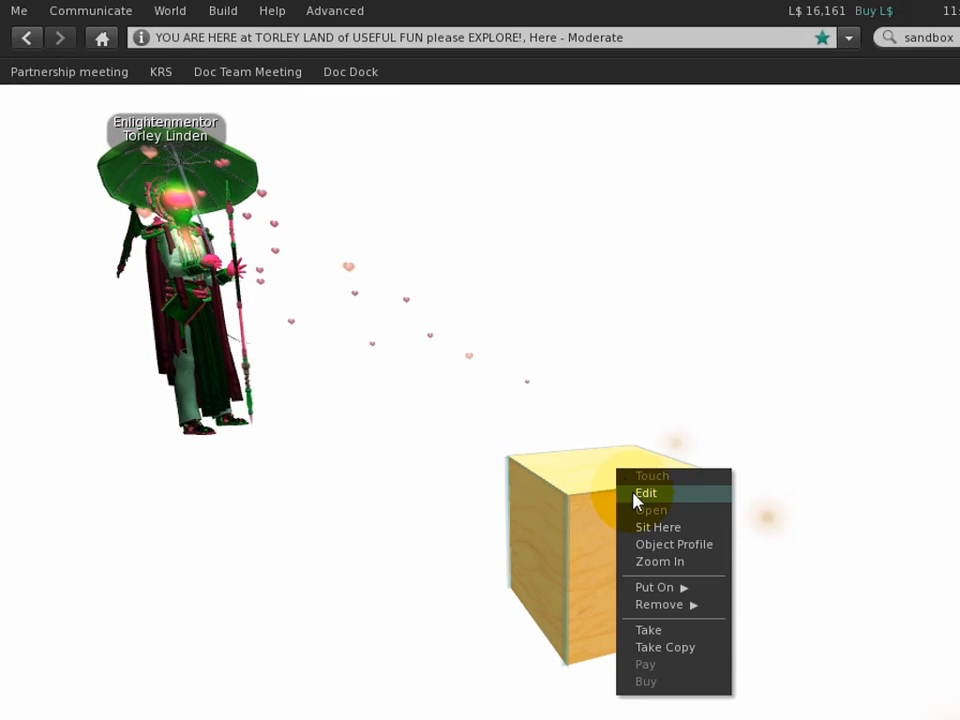
pyautogui.click(646, 493)
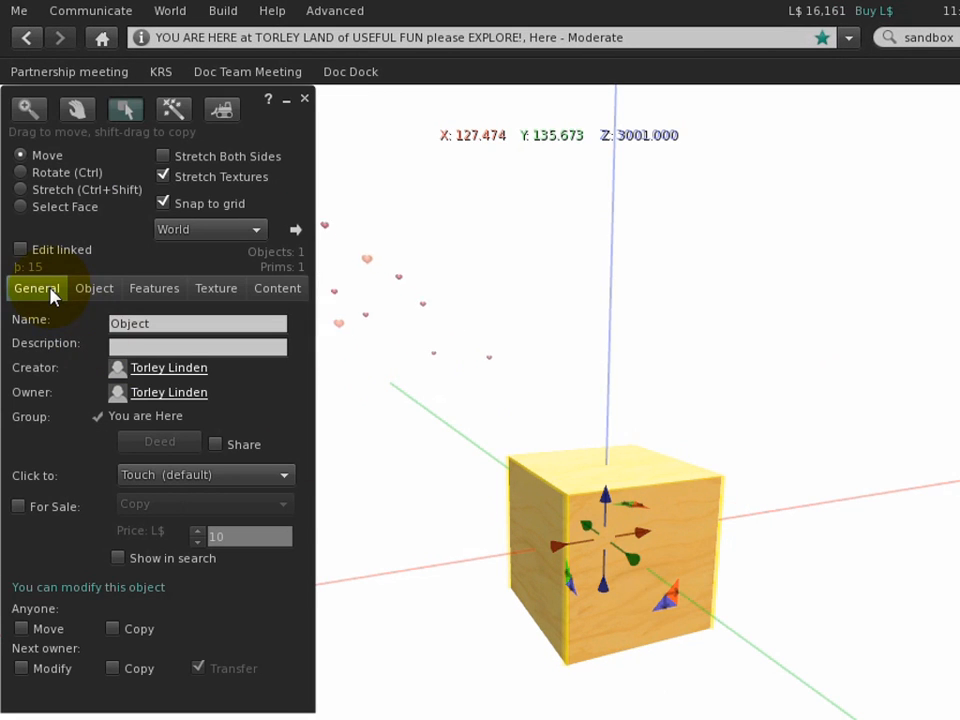
pyautogui.tripleClick(197, 323)
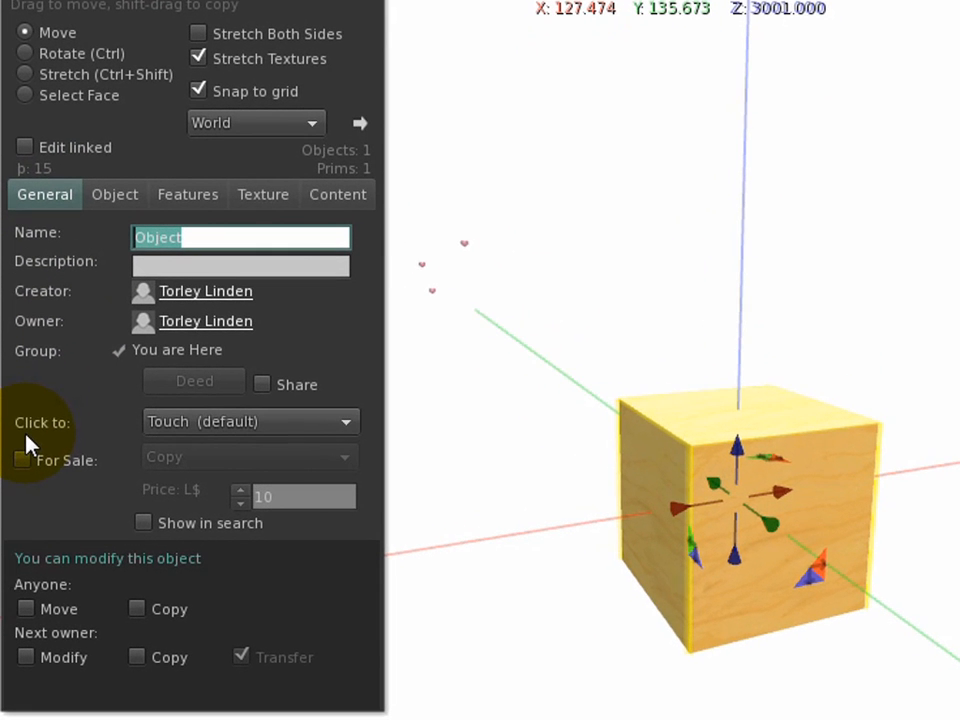
pyautogui.click(18, 459)
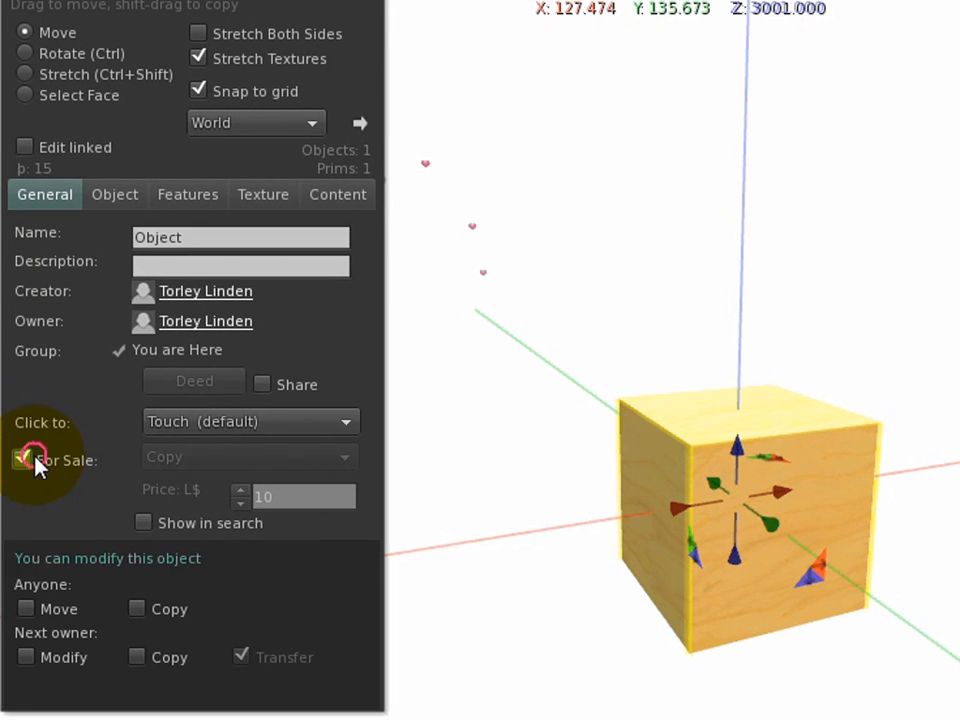
pyautogui.click(250, 421)
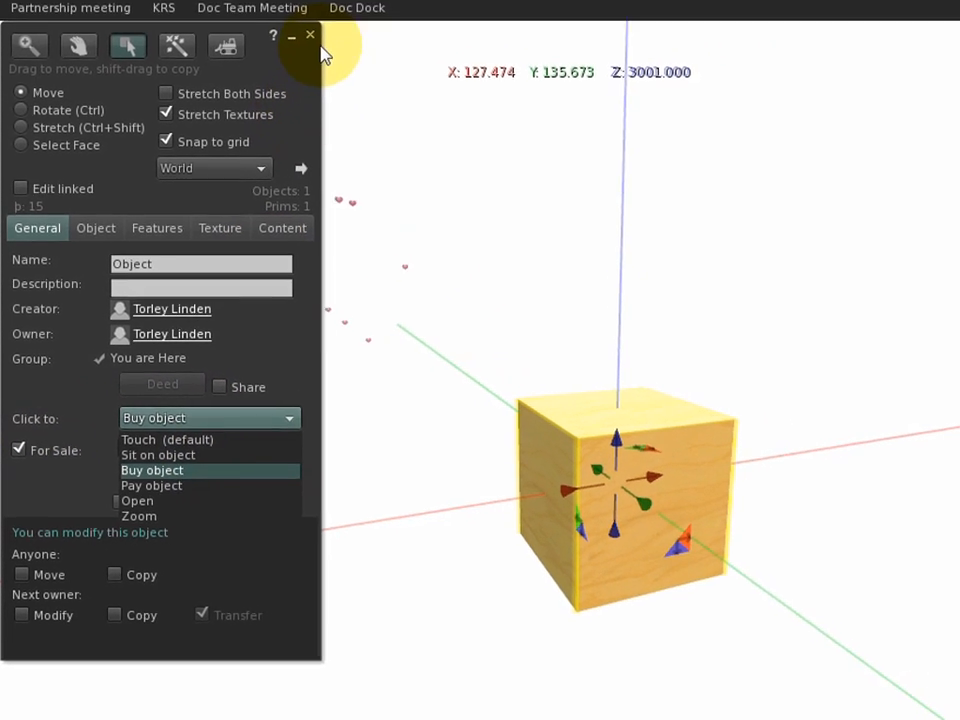
# Close the Build window, confirm the cube offers an L$10 purchase, and cancel it
pyautogui.click(310, 35)
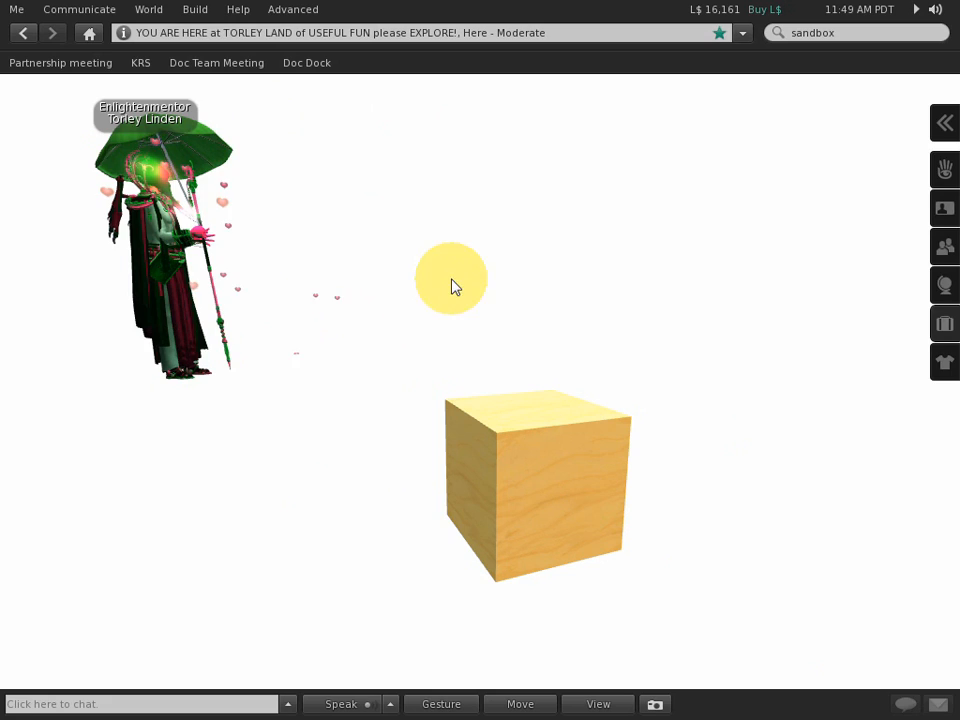
pyautogui.rightClick(537, 485)
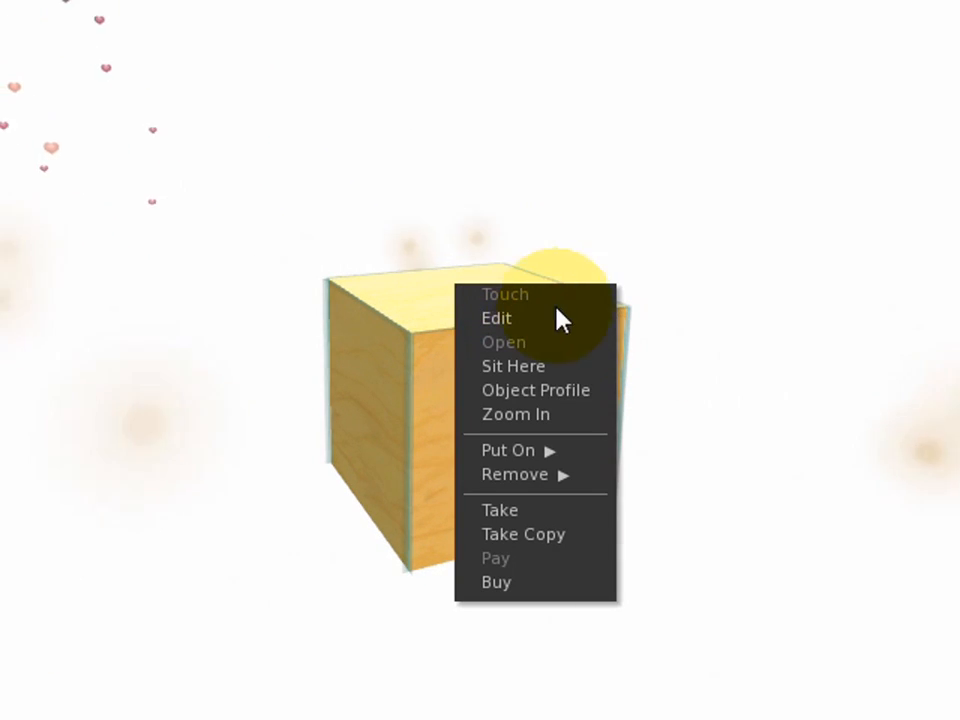
pyautogui.click(496, 582)
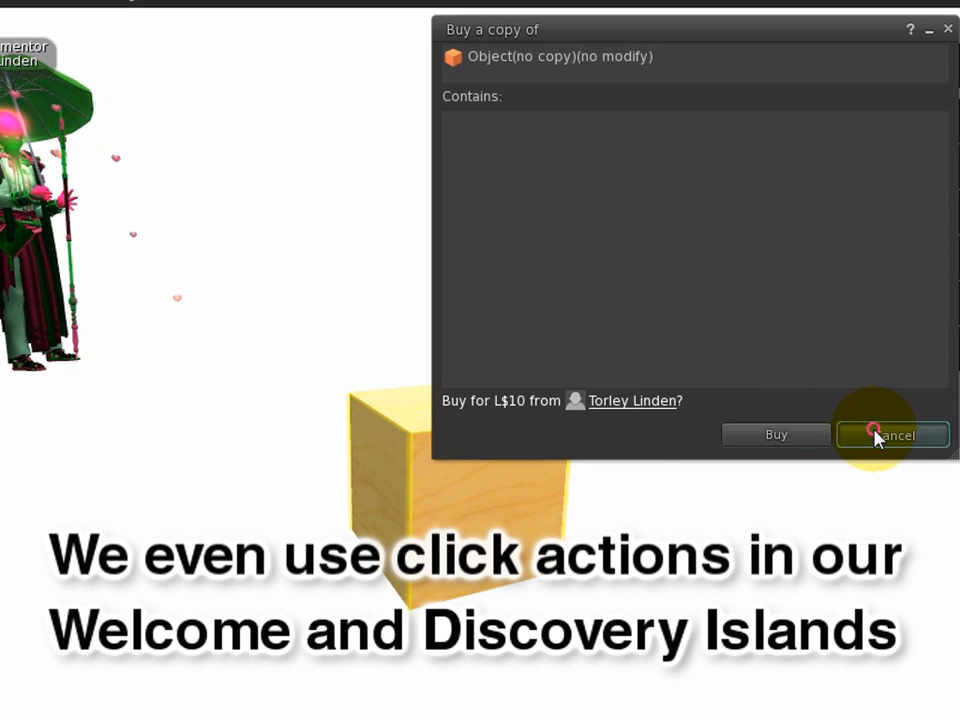
pyautogui.click(892, 434)
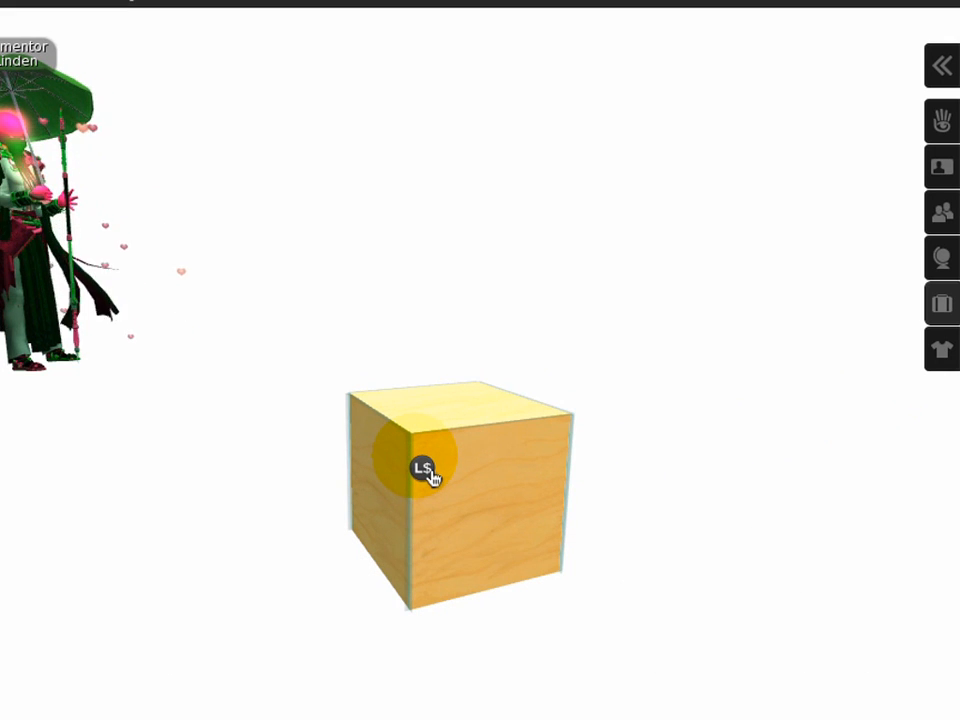
pyautogui.click(430, 470)
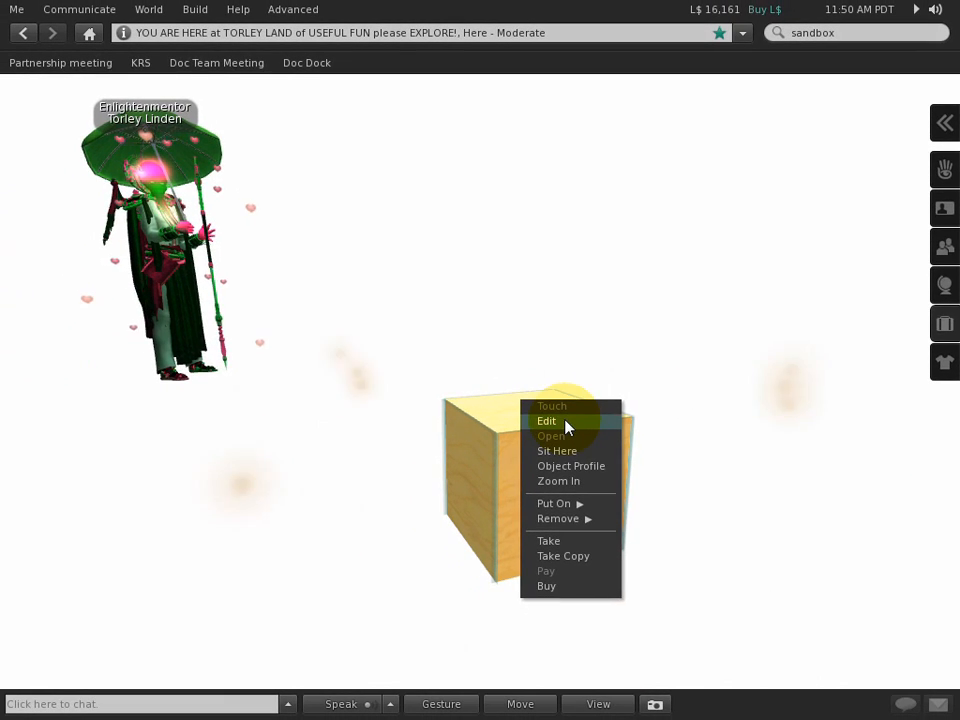
# Set the cube's click action to Sit on object, test it, and stand up
pyautogui.click(546, 420)
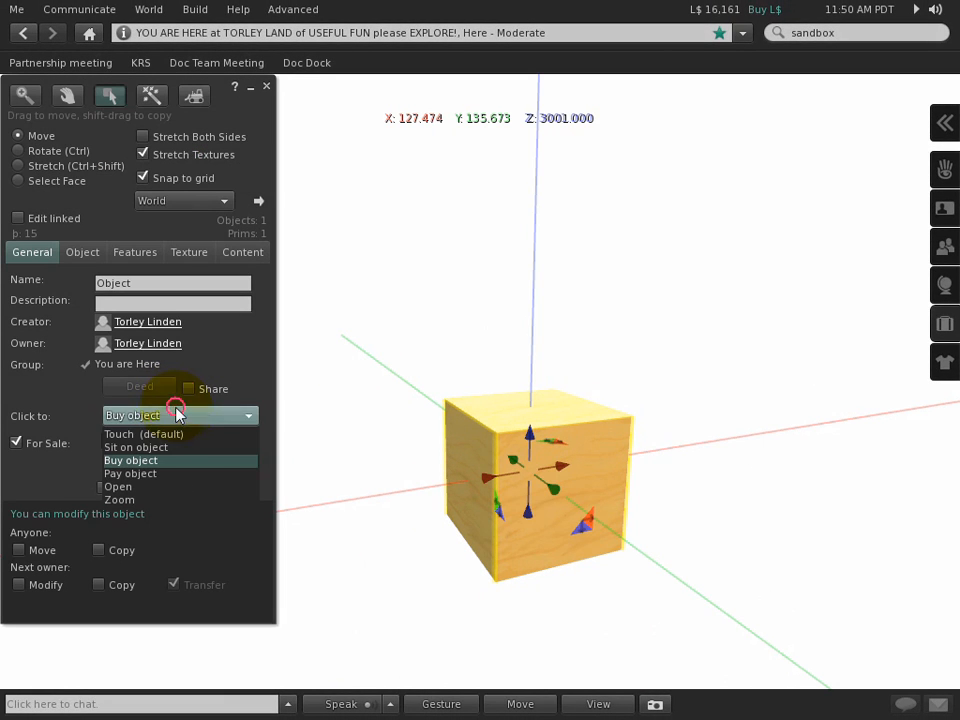
pyautogui.moveTo(175, 447)
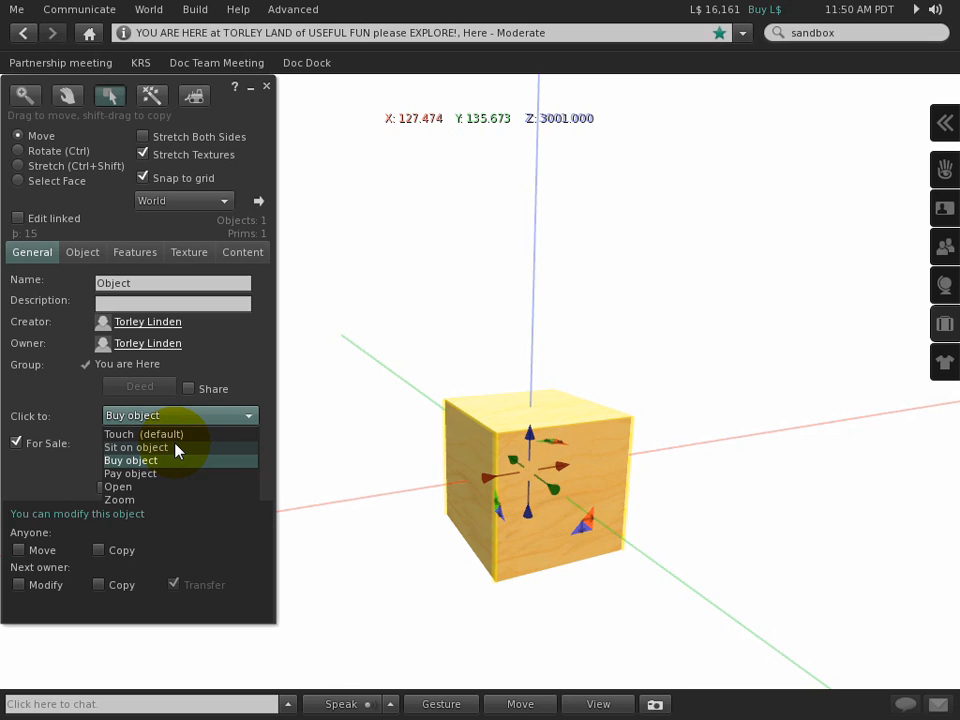
pyautogui.click(135, 447)
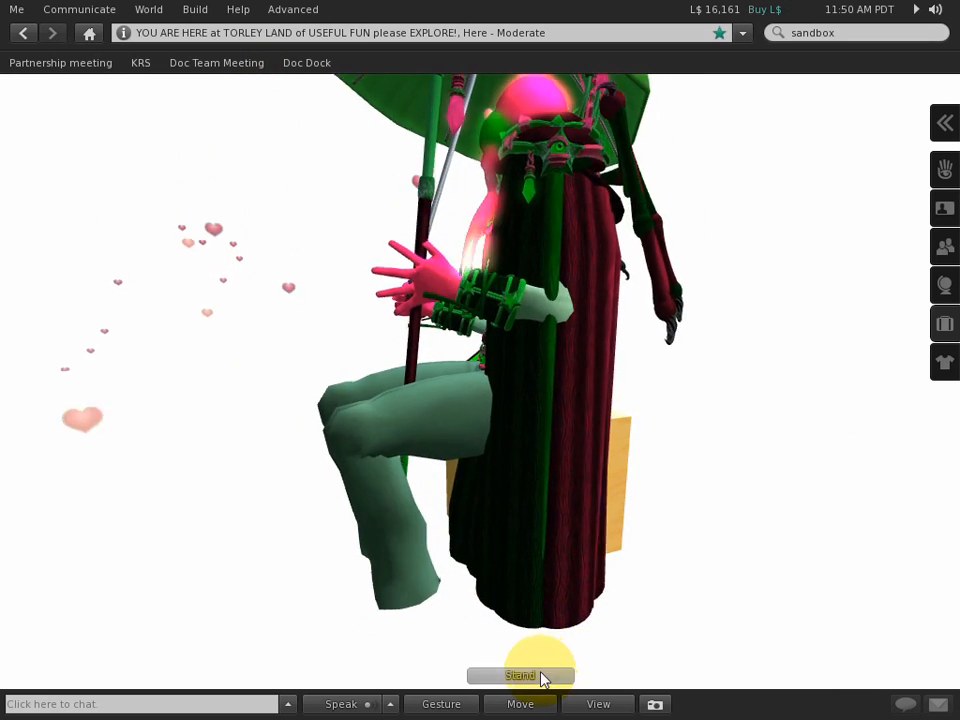
pyautogui.click(520, 675)
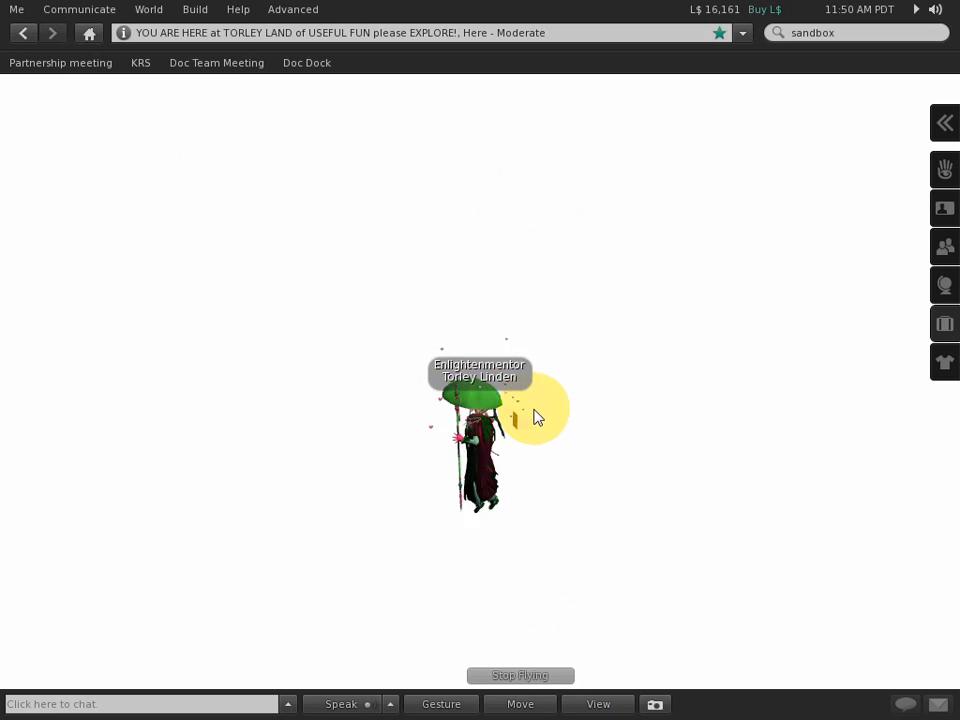
pyautogui.rightClick(490, 385)
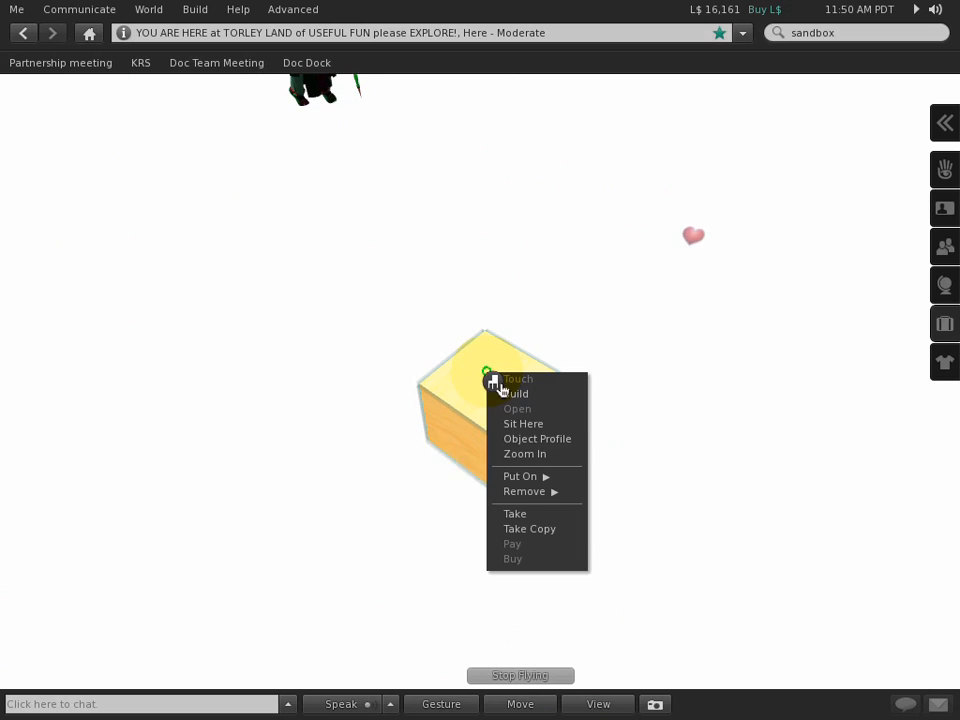
# Set the cube's click action to Zoom, close the Build window, and test zooming
pyautogui.click(523, 423)
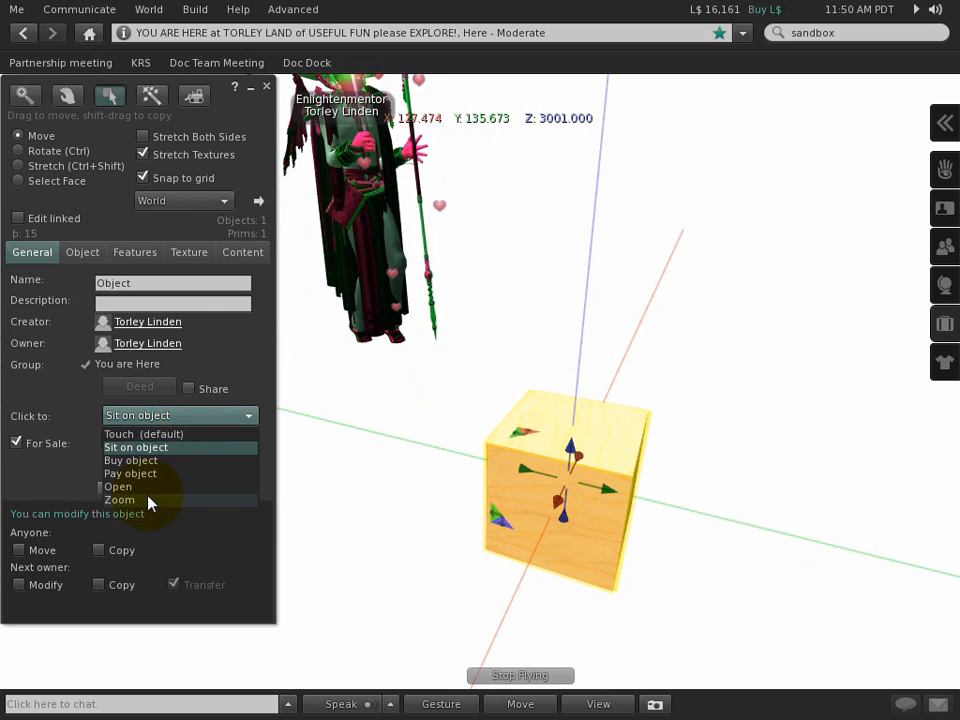
pyautogui.click(119, 499)
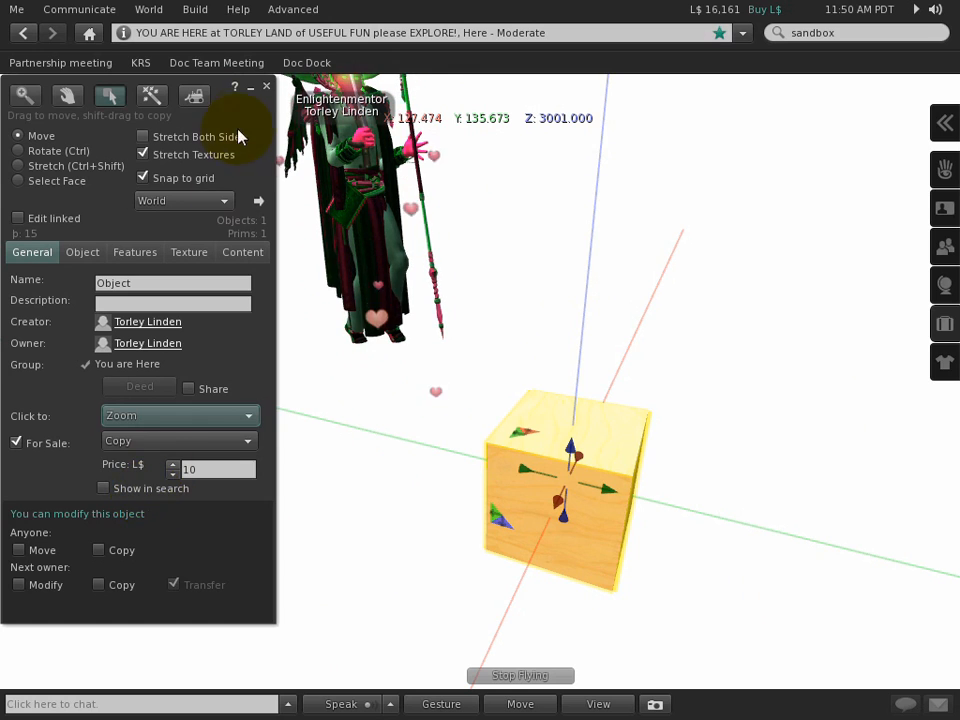
pyautogui.click(266, 86)
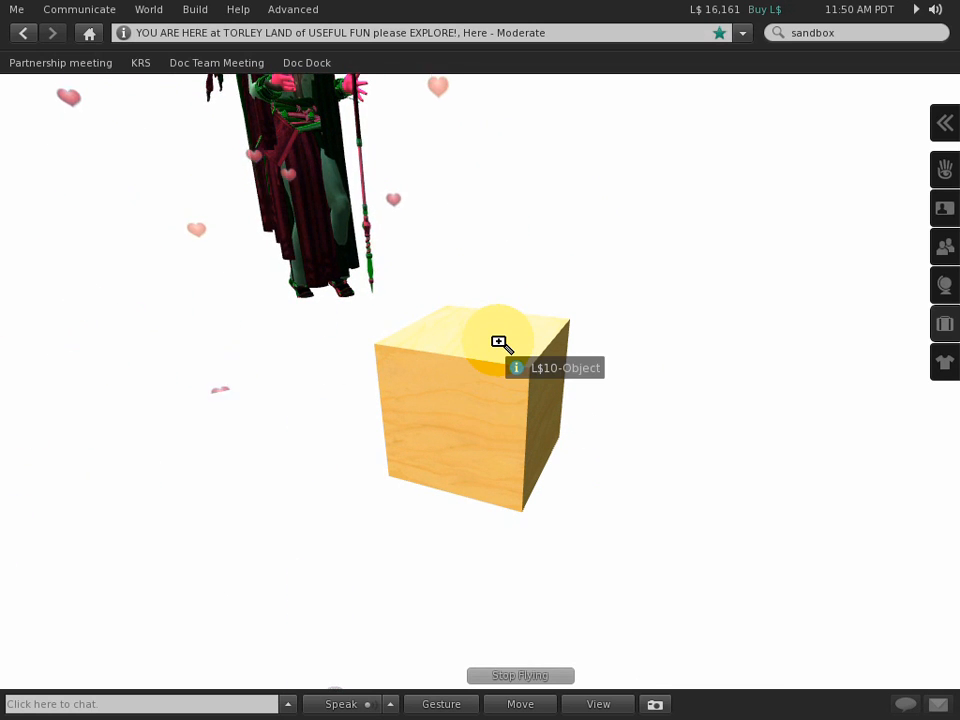
pyautogui.click(500, 342)
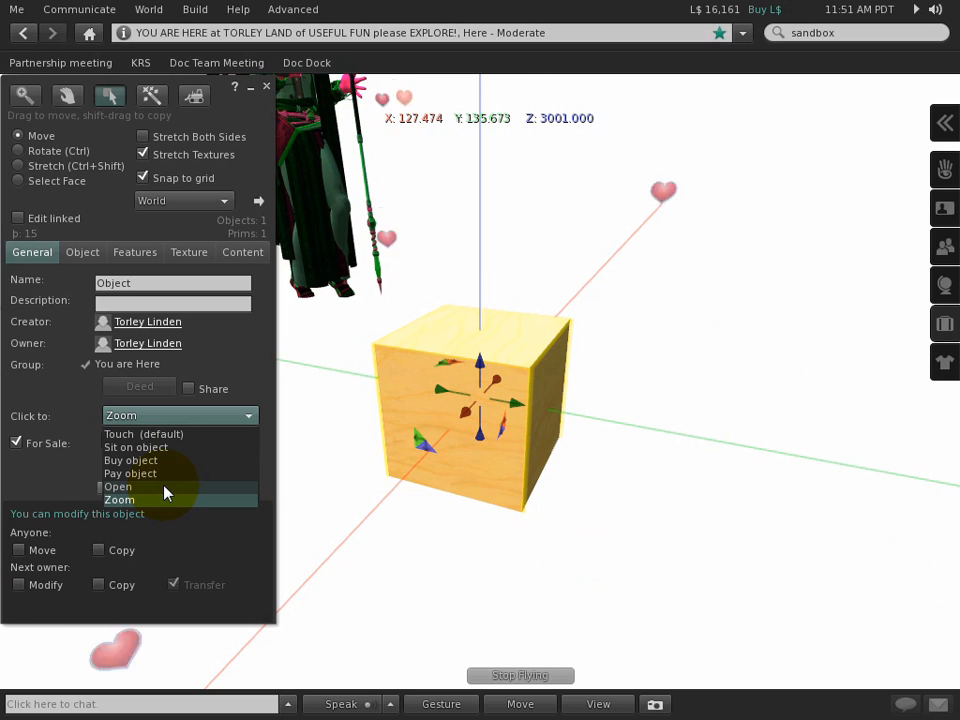
# Set Click to Open and add a new 'Hello, Avatar!' script to the cube's contents
pyautogui.click(242, 252)
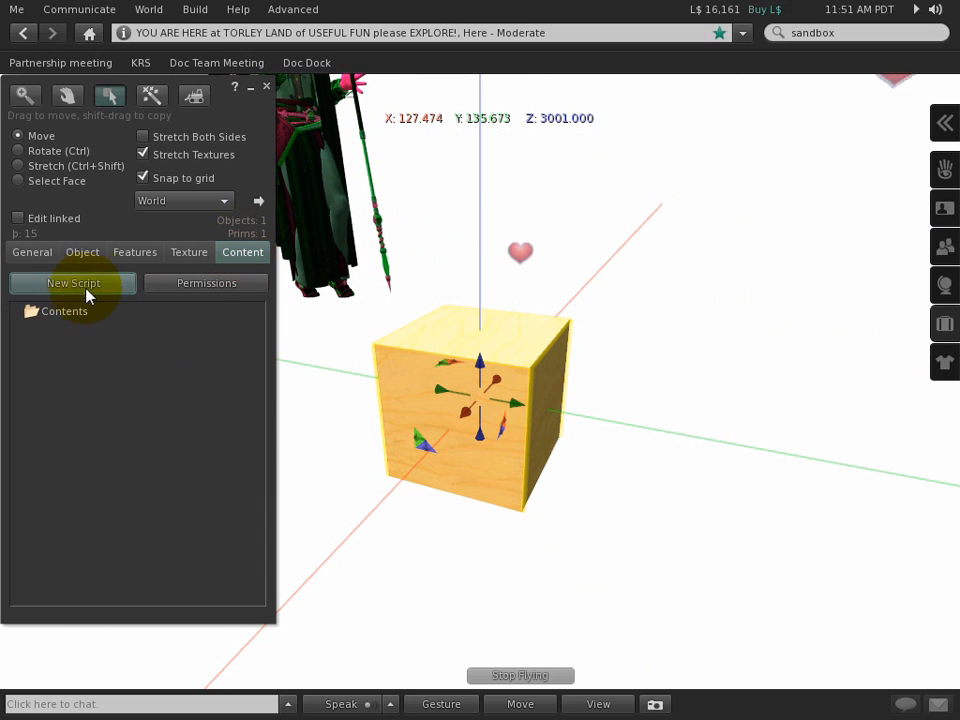
pyautogui.click(72, 283)
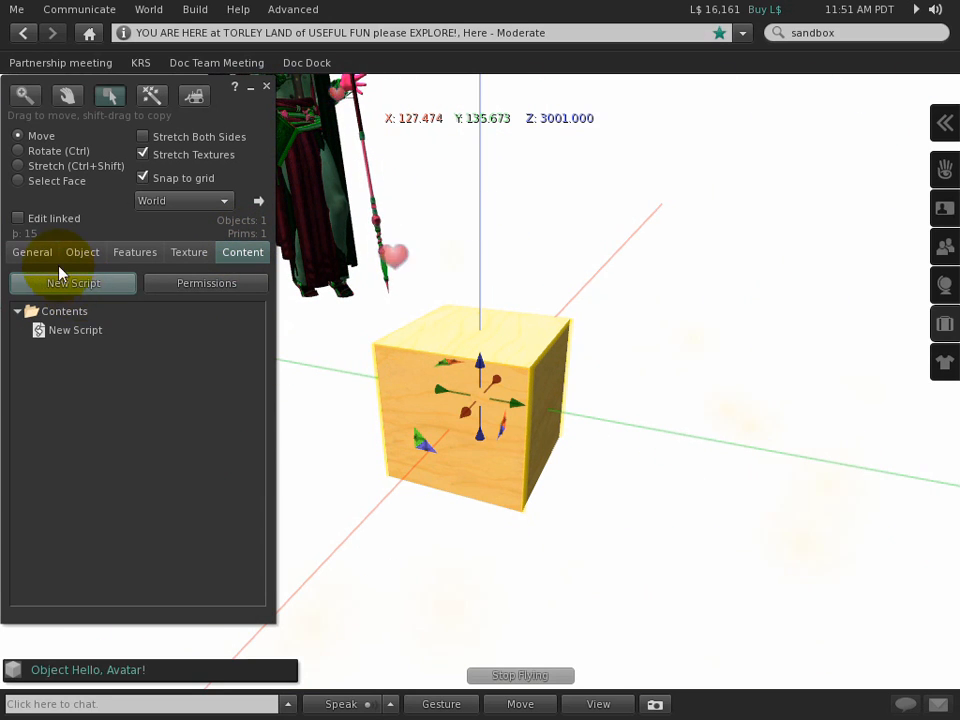
pyautogui.click(32, 252)
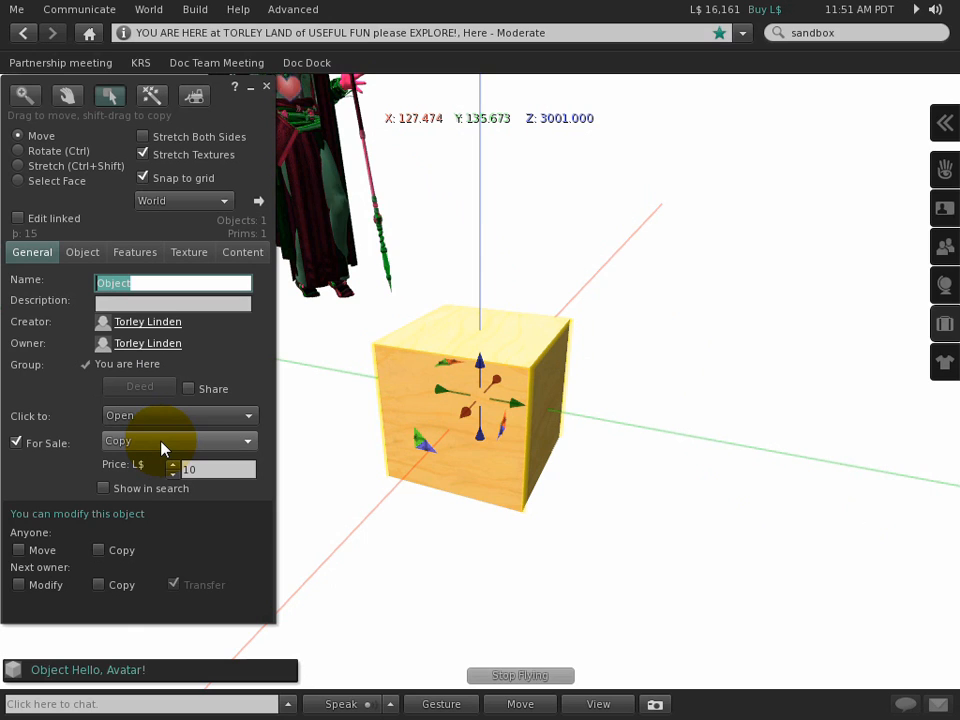
pyautogui.click(178, 440)
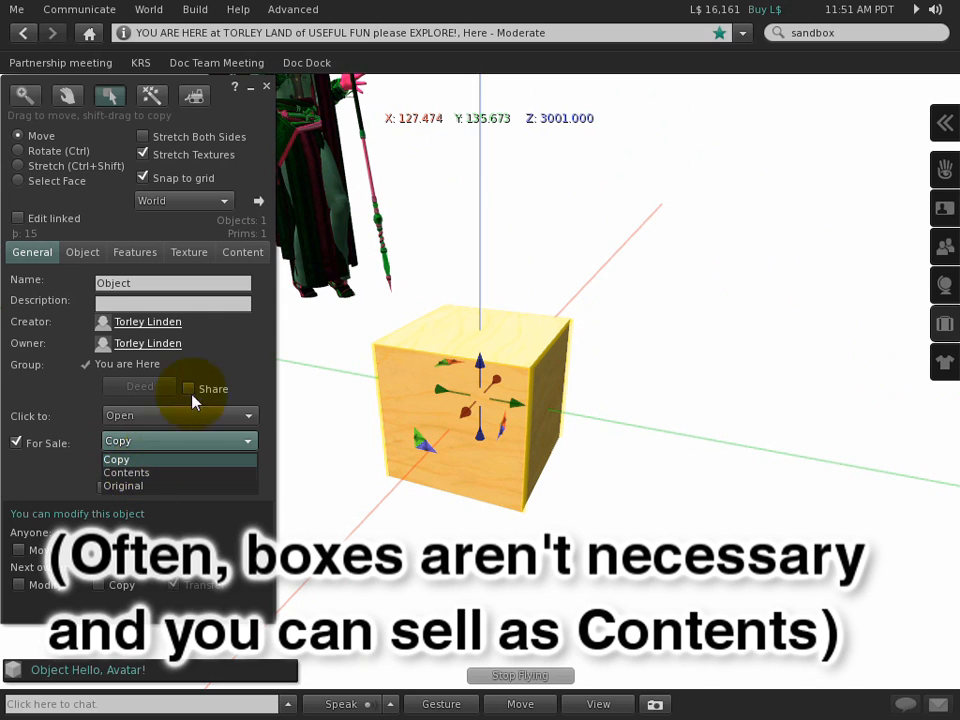
pyautogui.click(118, 459)
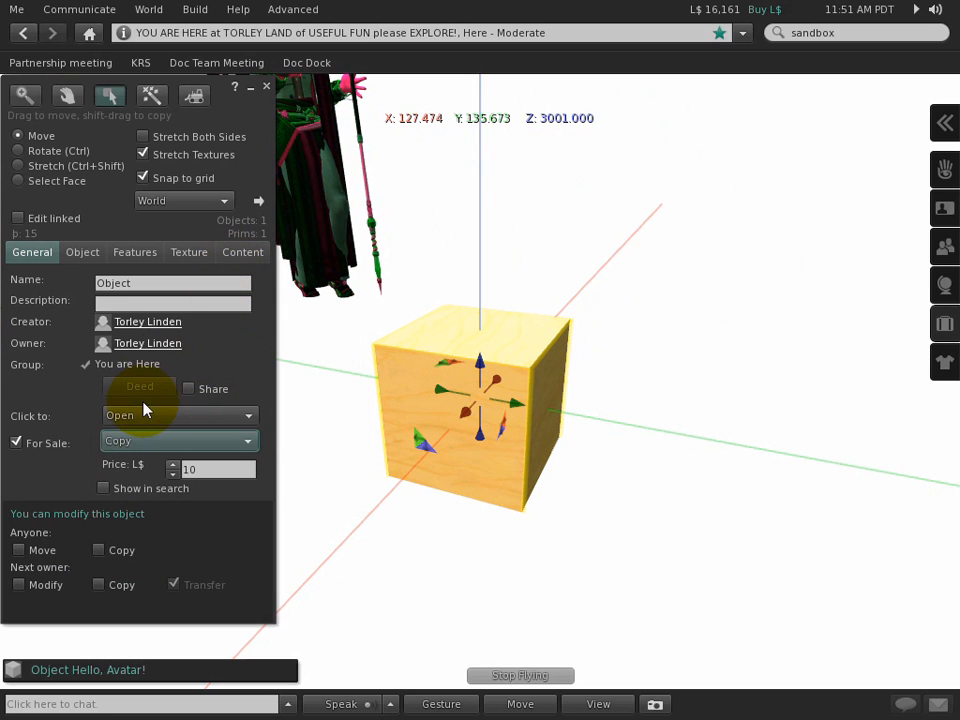
pyautogui.click(180, 415)
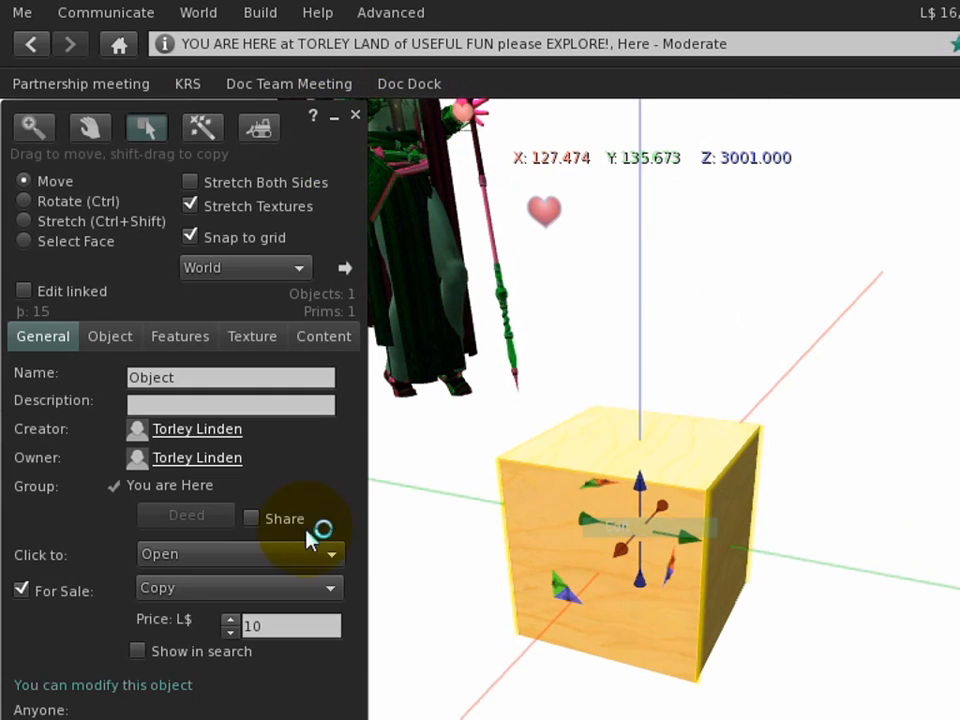
pyautogui.click(240, 553)
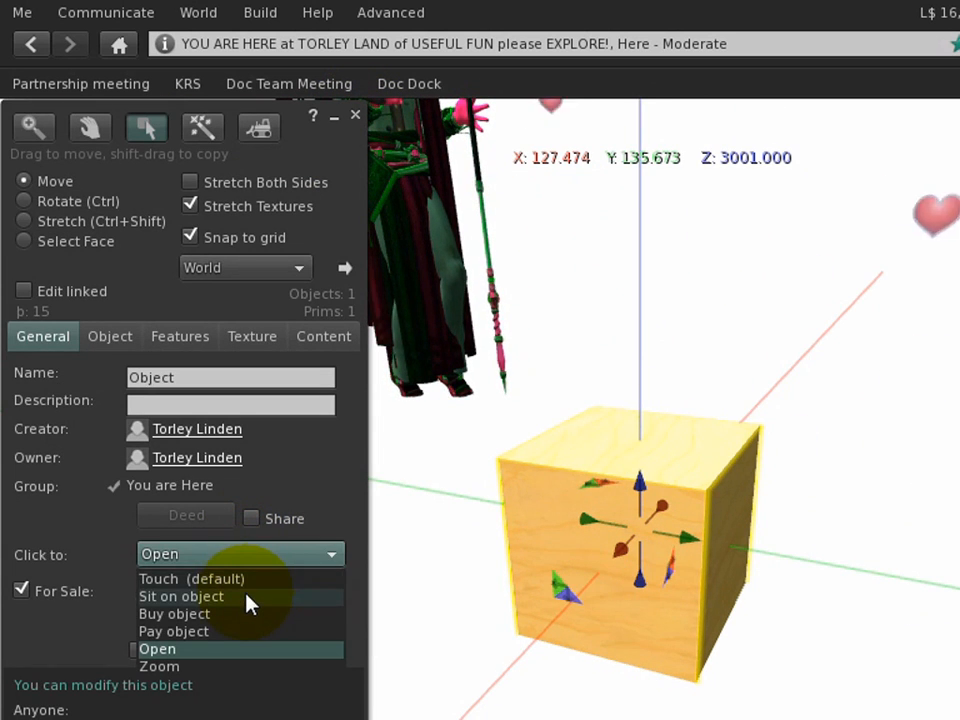